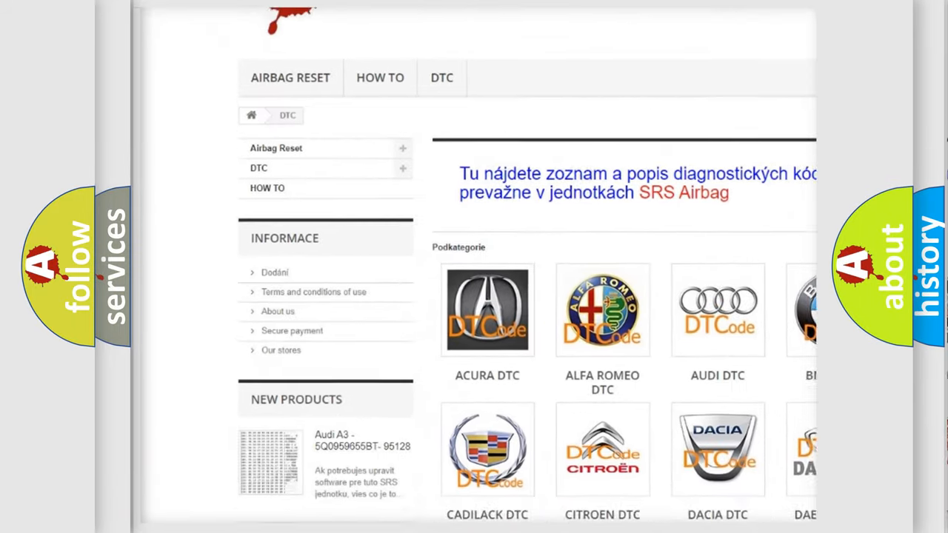
{"action": "scroll", "scroll_direction": "down", "scroll_amount": 3}
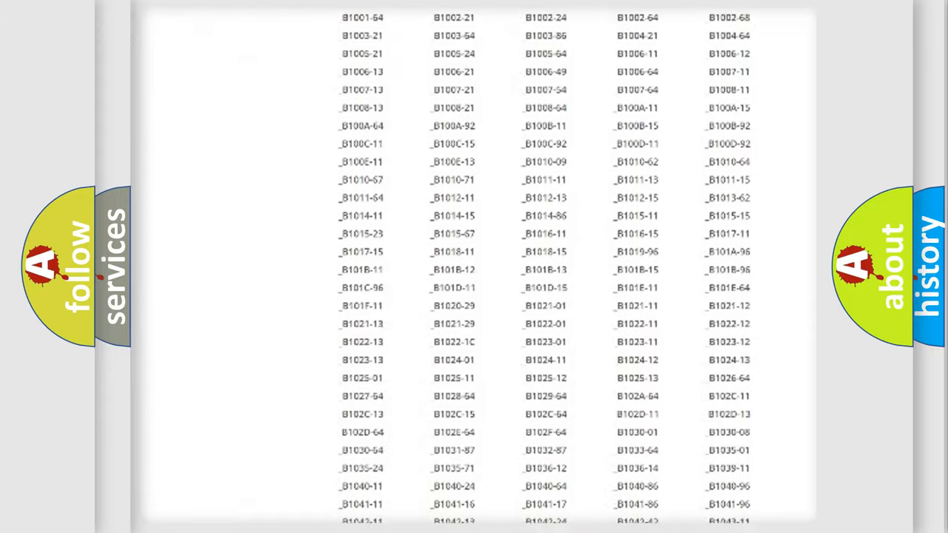
{"action": "scroll", "scroll_direction": "down", "scroll_amount": 3}
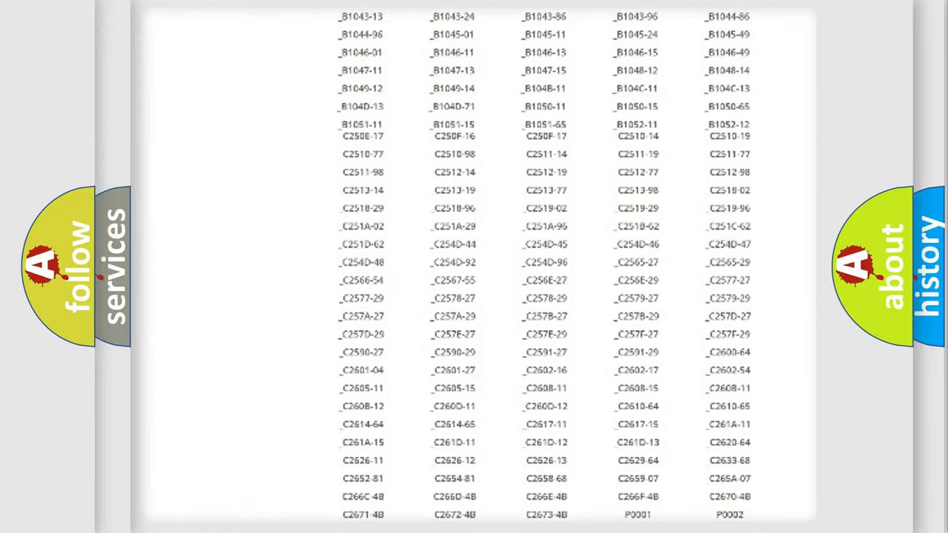